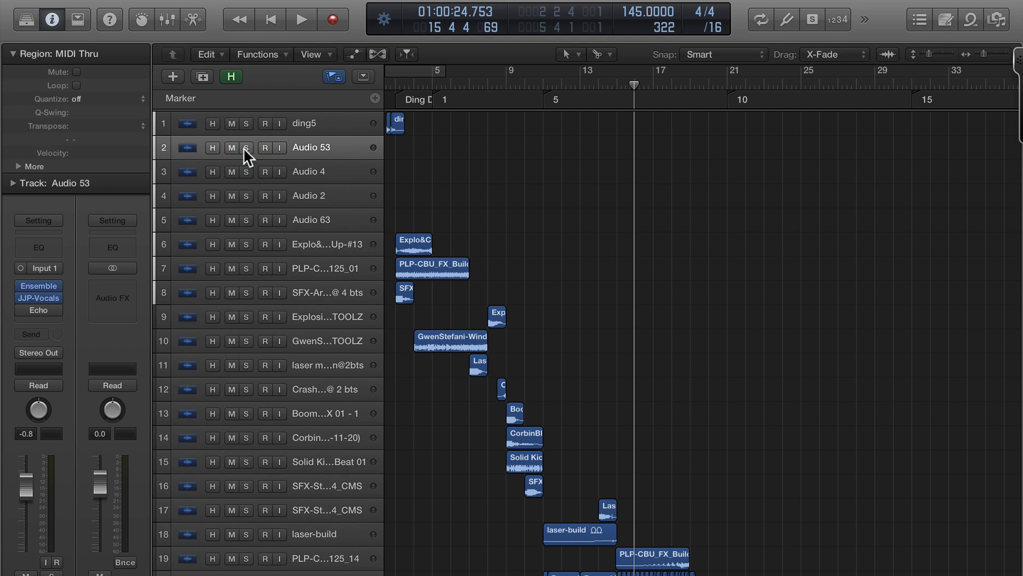
mouse_move(345, 157)
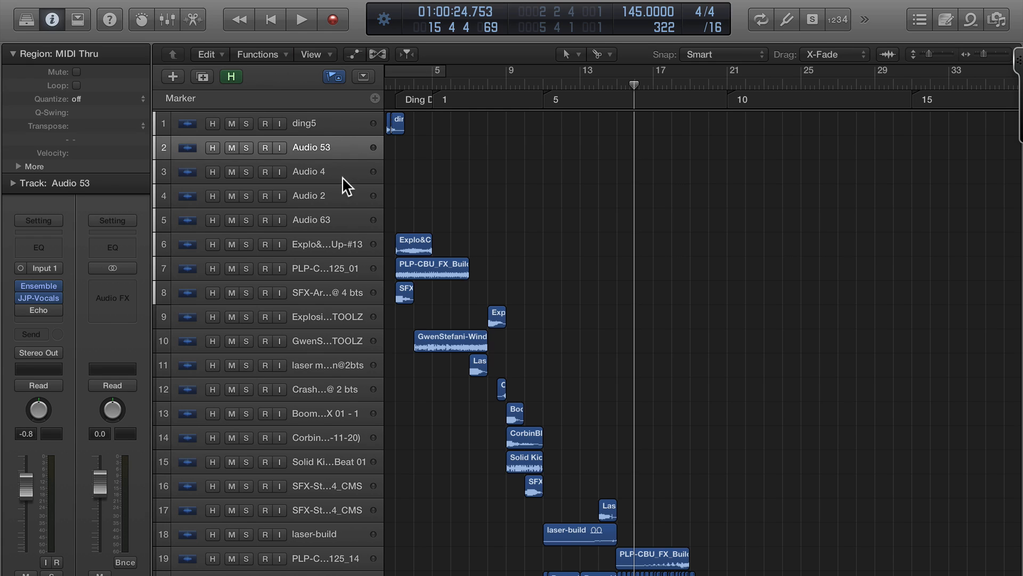
mouse_move(344, 188)
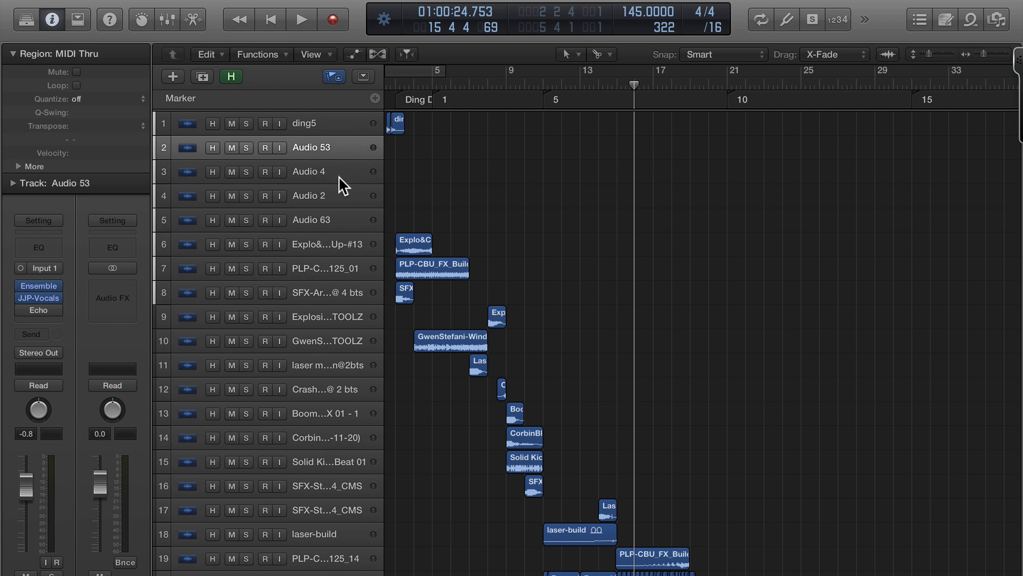
- Select Audio 2 and Audio 63 and drop the vocal tracks below the last track in the list
click(308, 195)
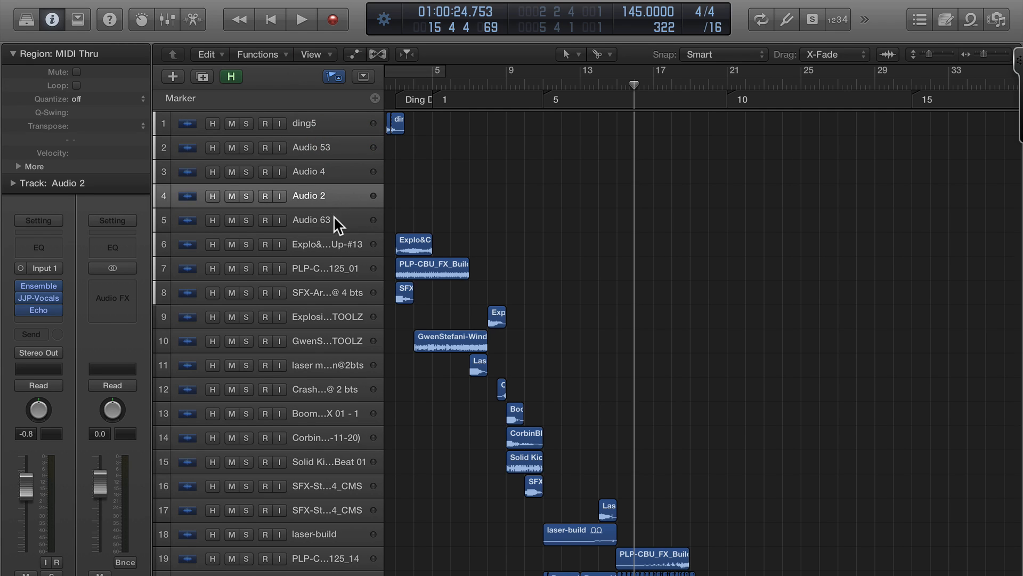
click(311, 220)
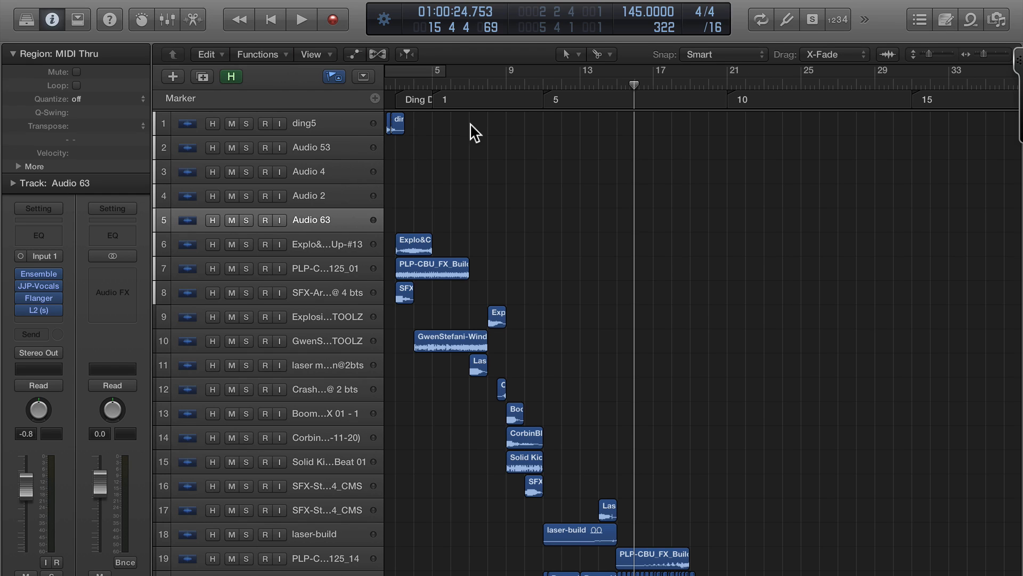
mouse_move(203, 215)
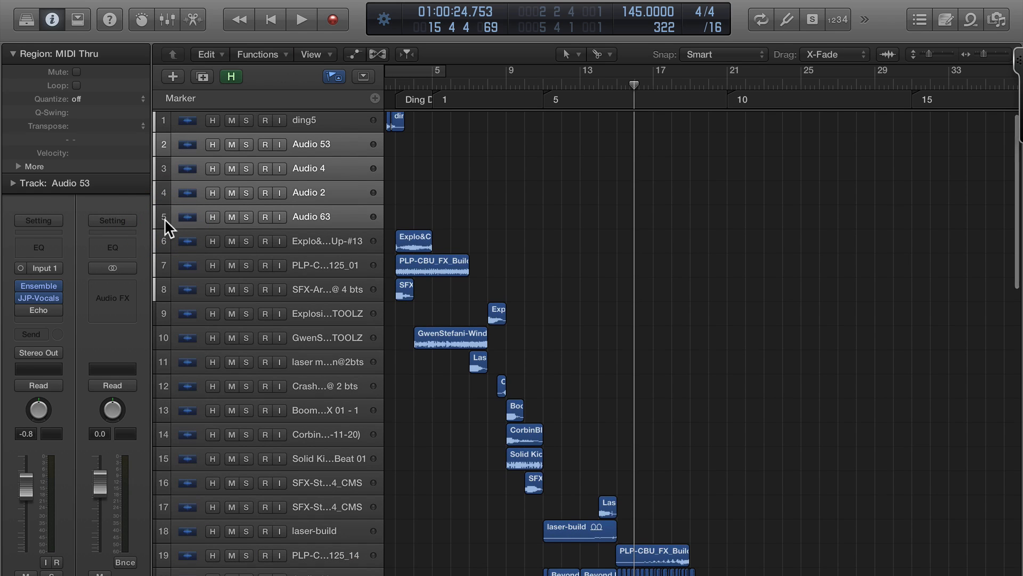
scroll(down, 3)
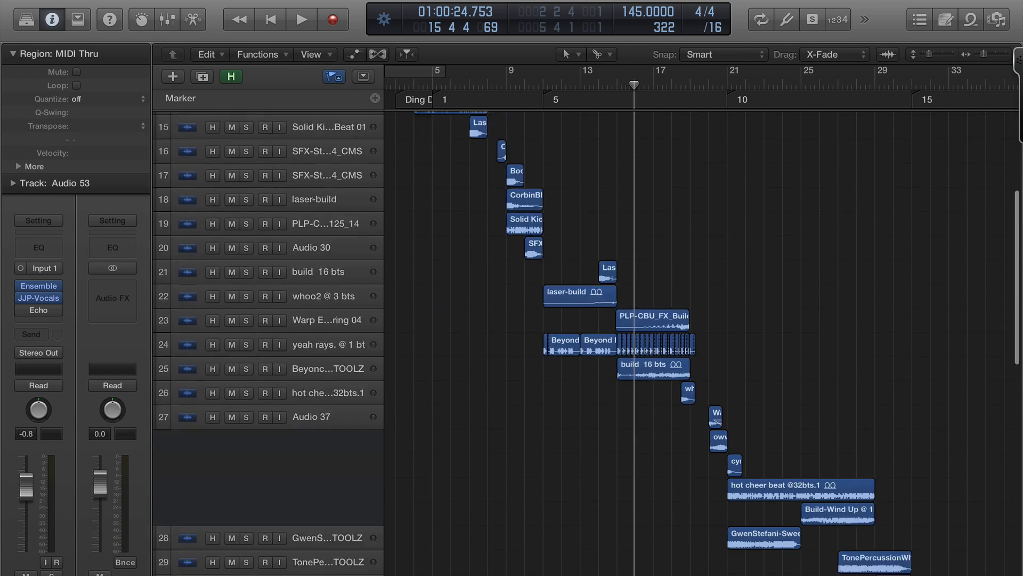
scroll(down, 3)
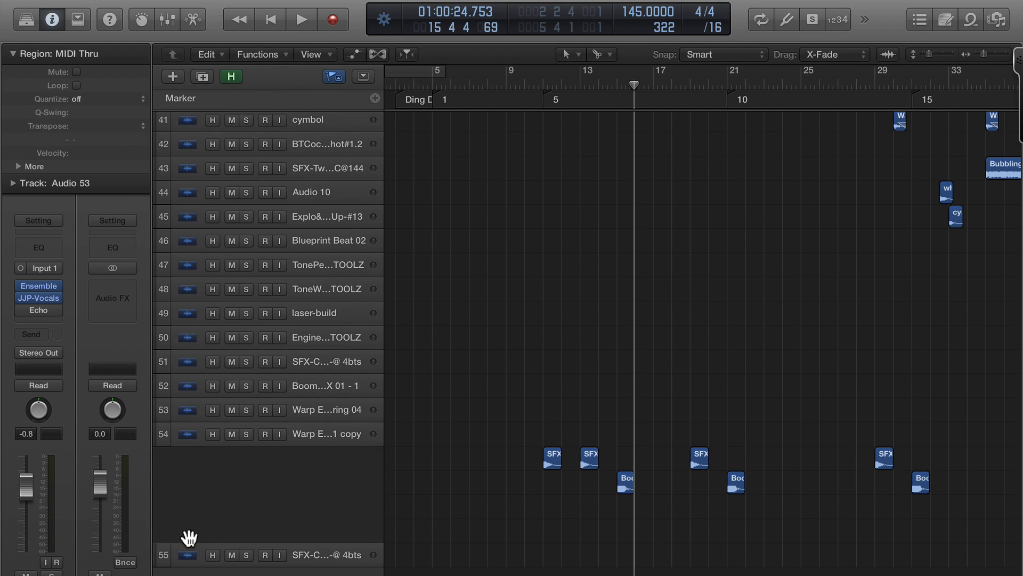
scroll(down, 3)
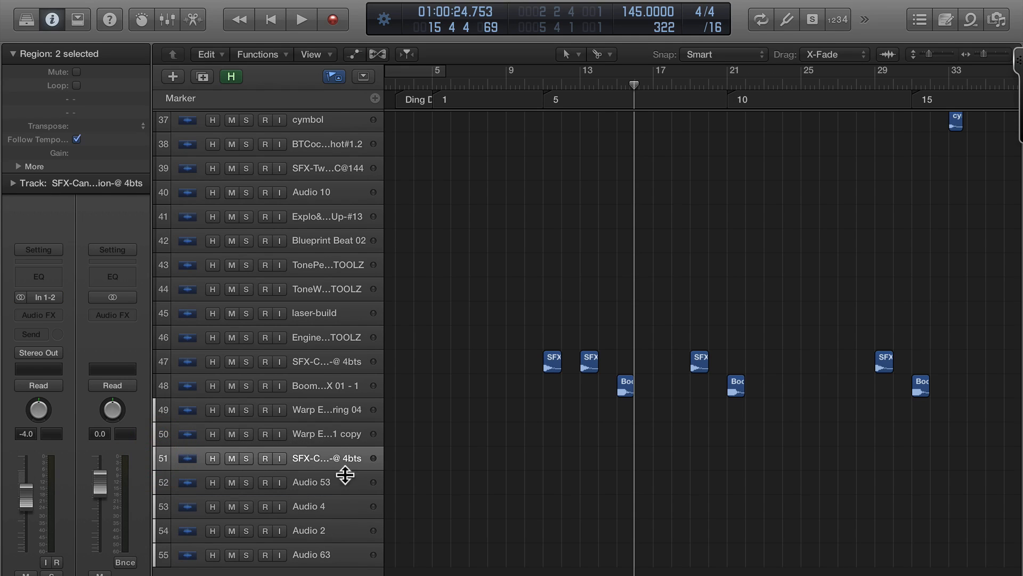
click(310, 482)
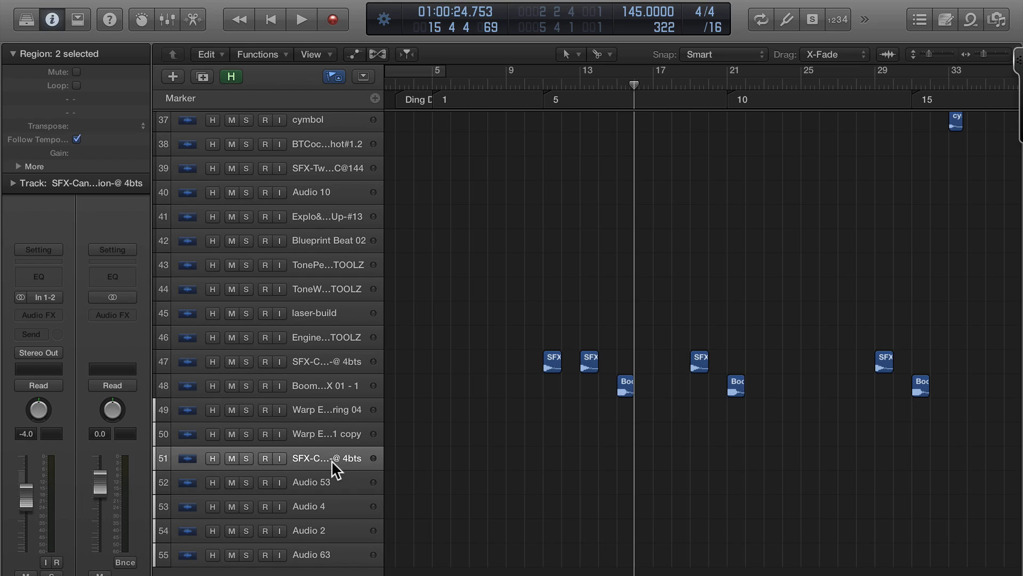
- Create a new audio track, Audio 3, and bring up its send destination choices
click(172, 77)
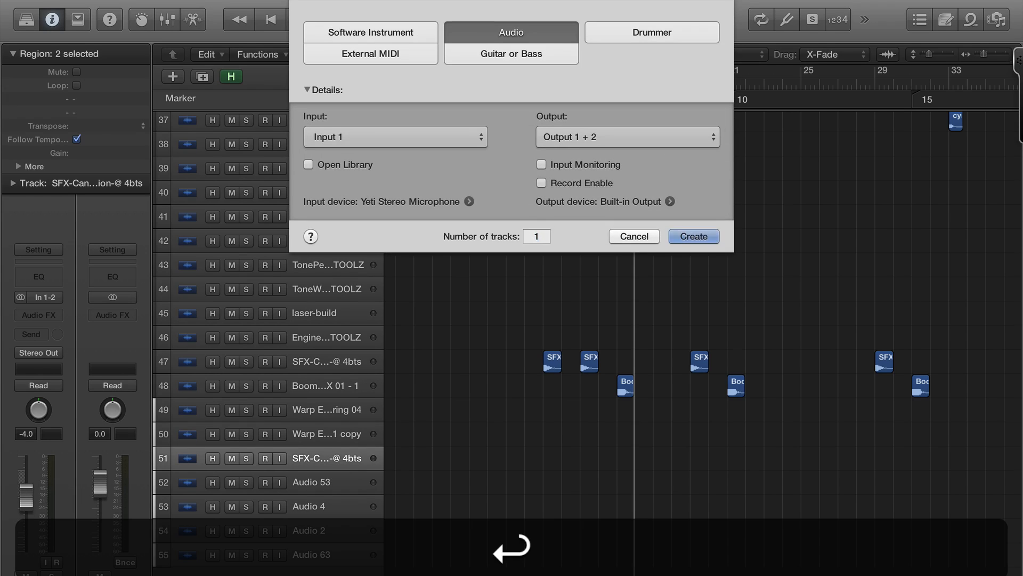
click(692, 235)
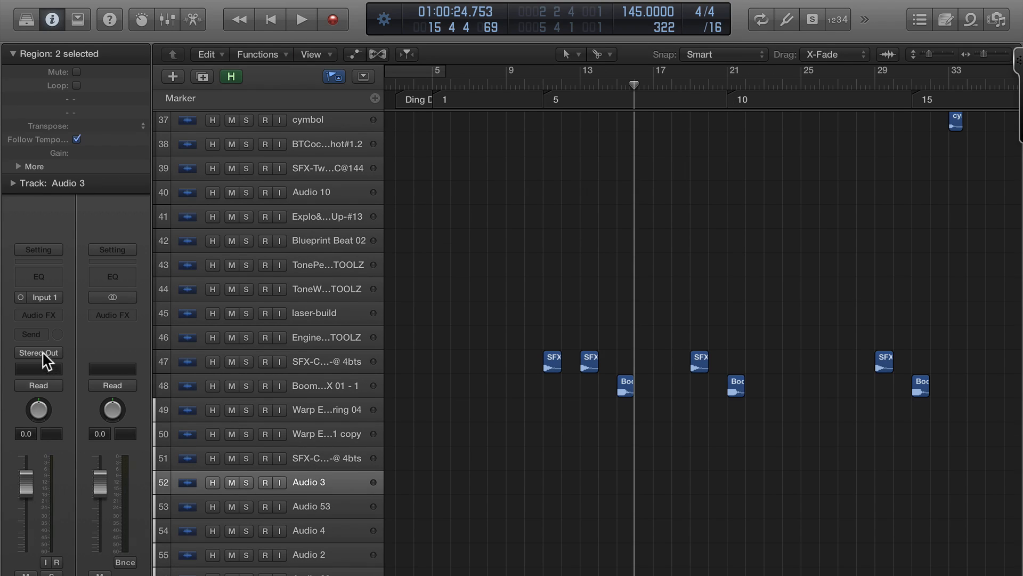
click(30, 333)
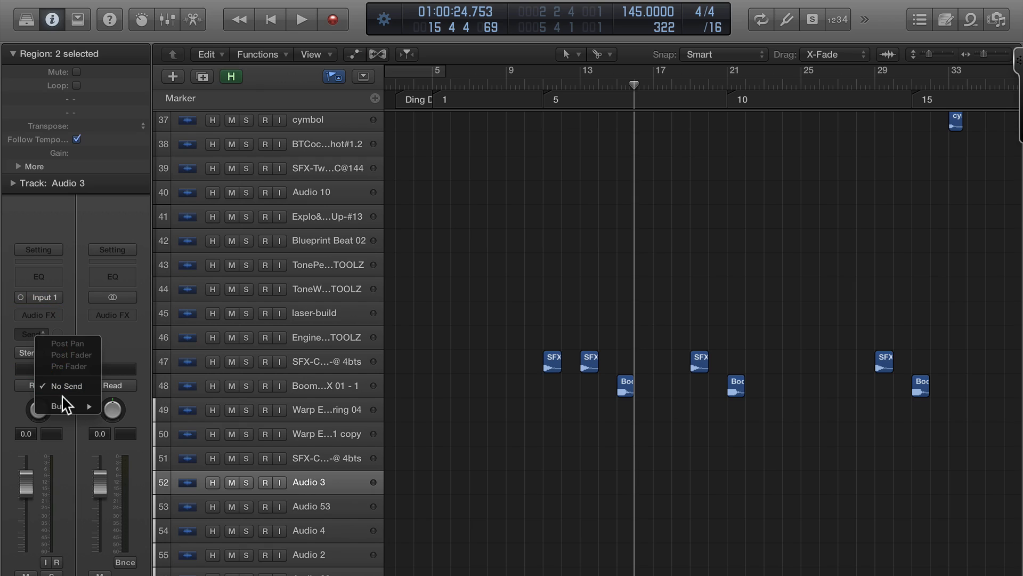
mouse_move(57, 406)
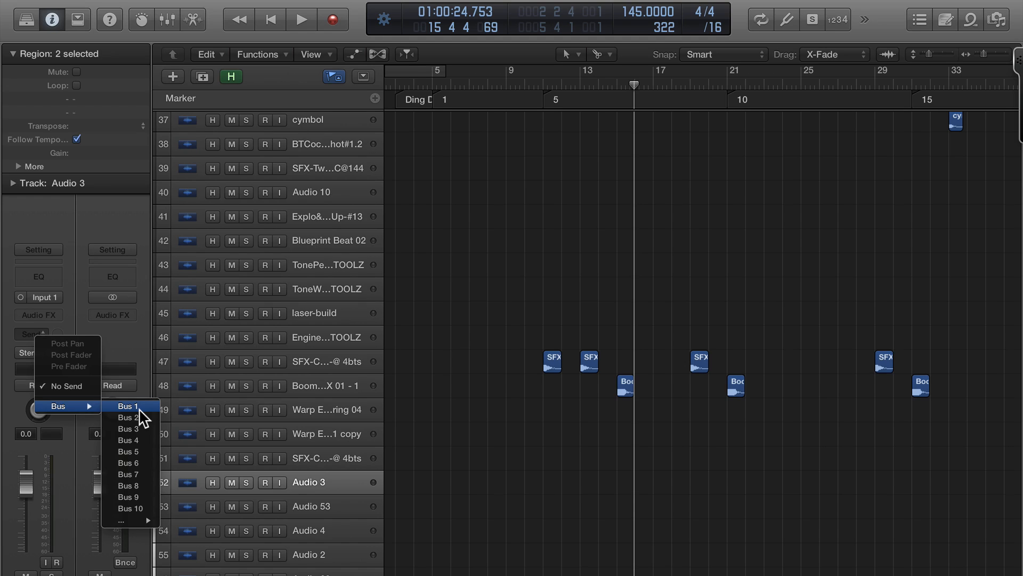
- Route Audio 3's send to Bus 1, creating the Bus 1 aux return, and clear the region selection
click(128, 405)
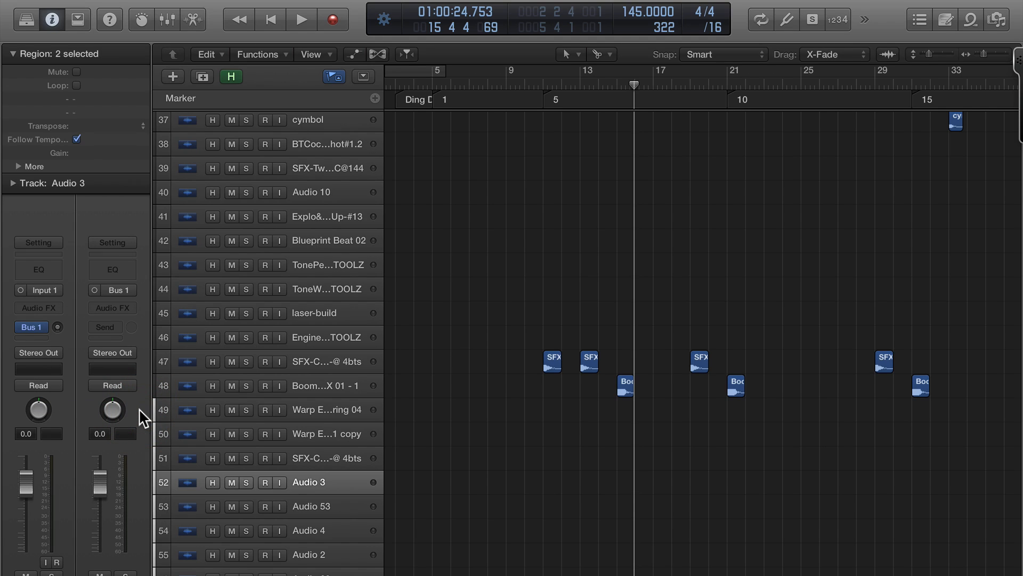
mouse_move(417, 417)
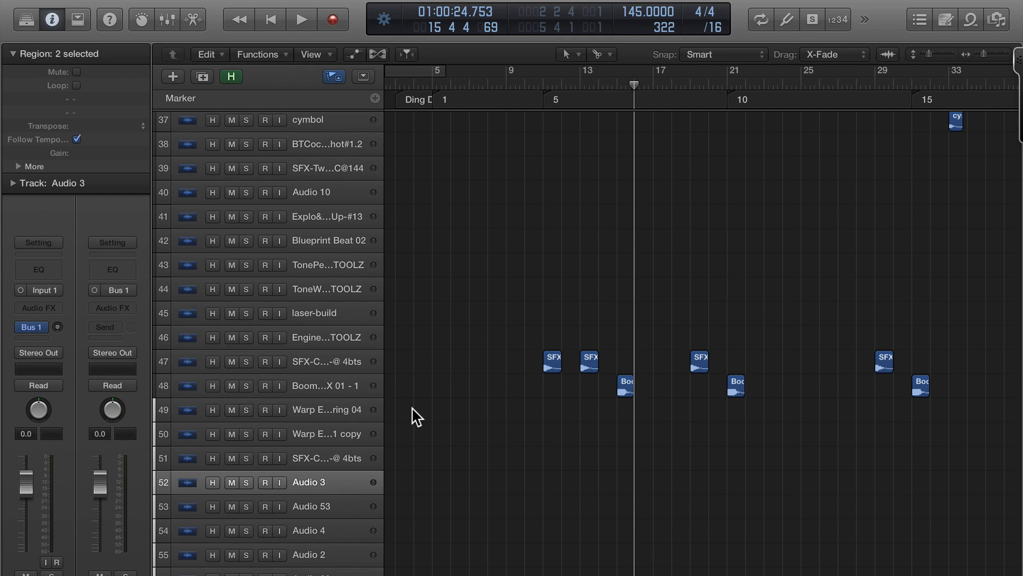
click(167, 20)
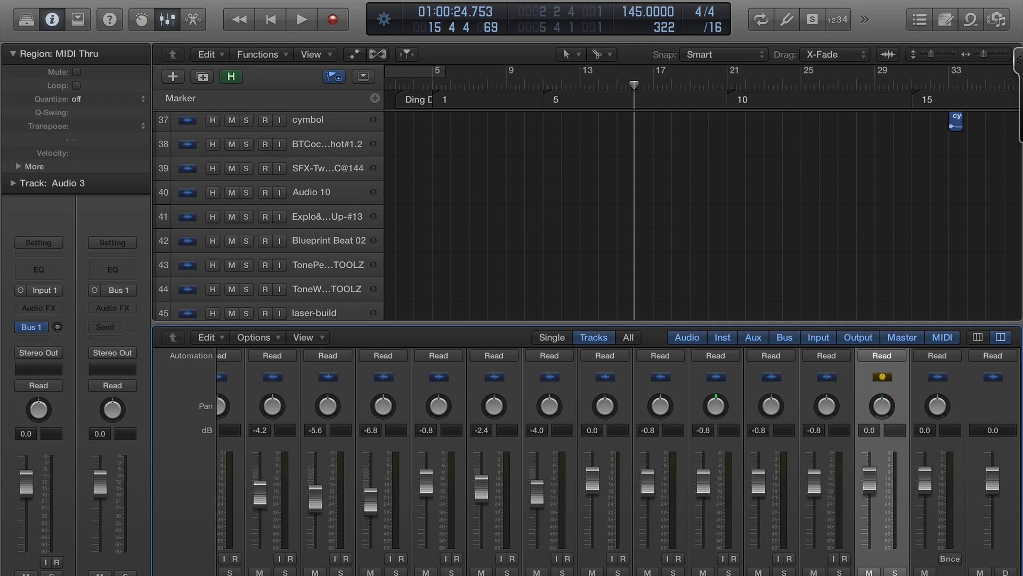
mouse_move(91, 349)
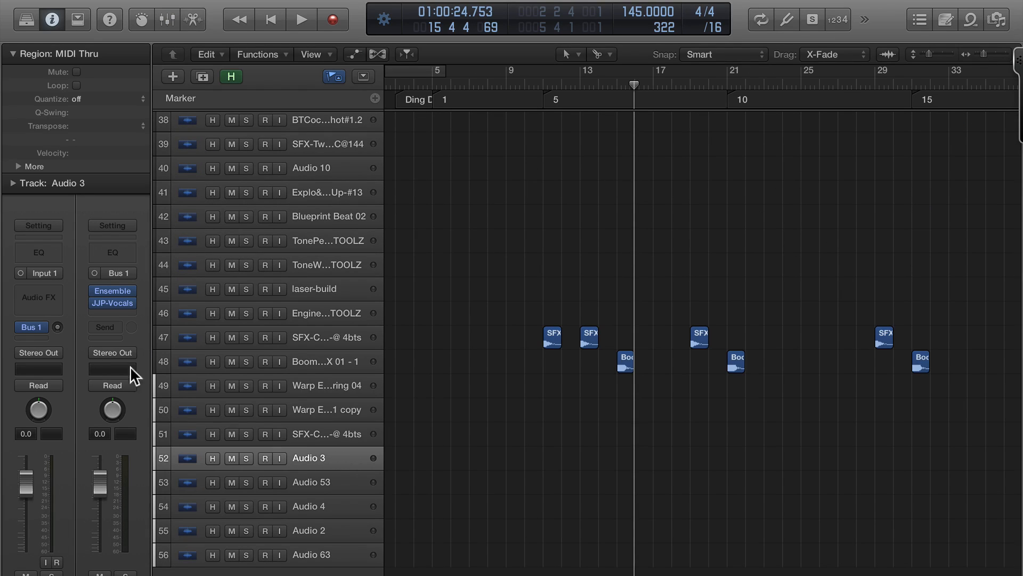
mouse_move(559, 455)
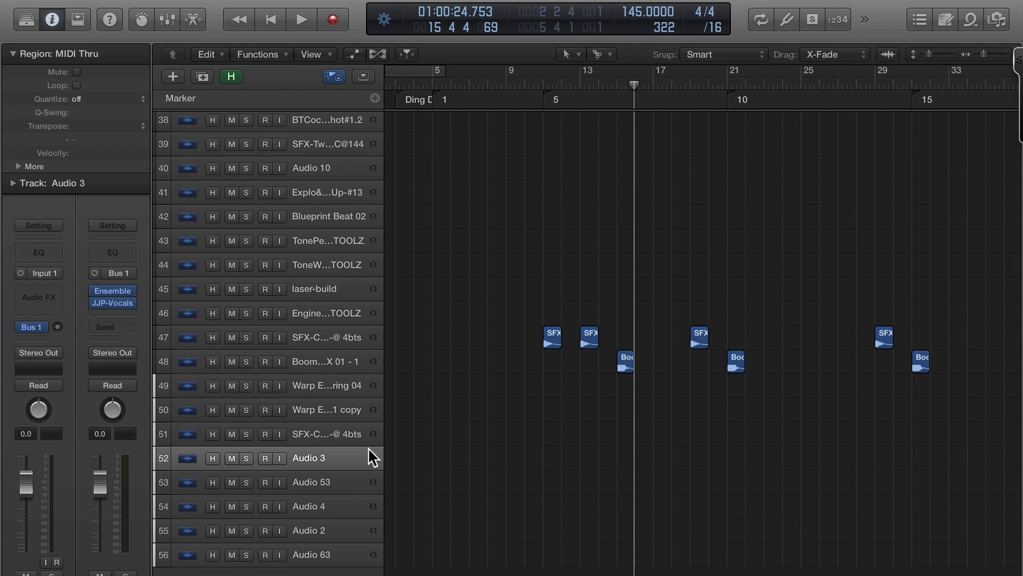
mouse_move(107, 358)
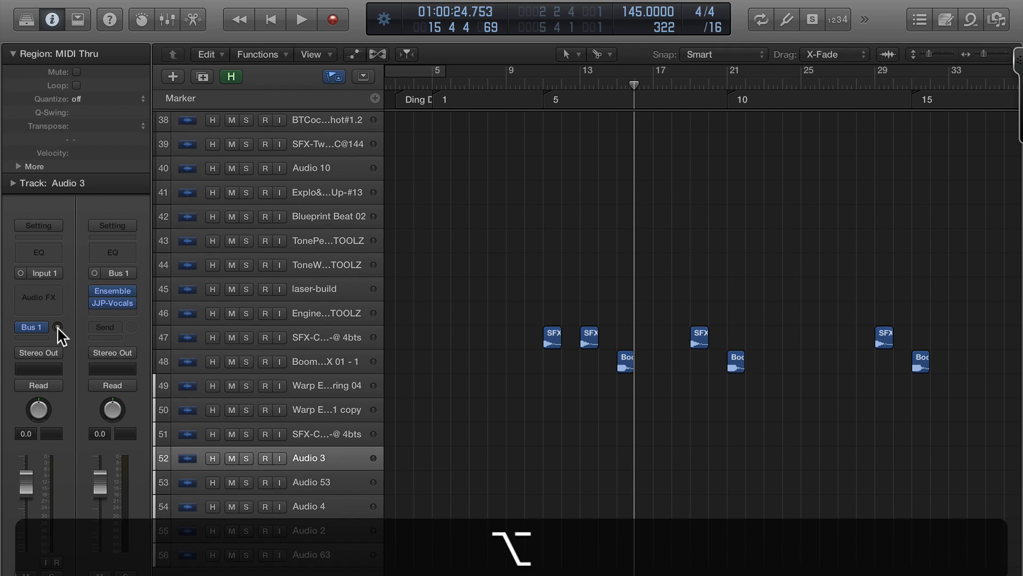
- Reset Audio 3's Bus 1 send knob to 0 dB and confirm it reads 0 dB
click(56, 327)
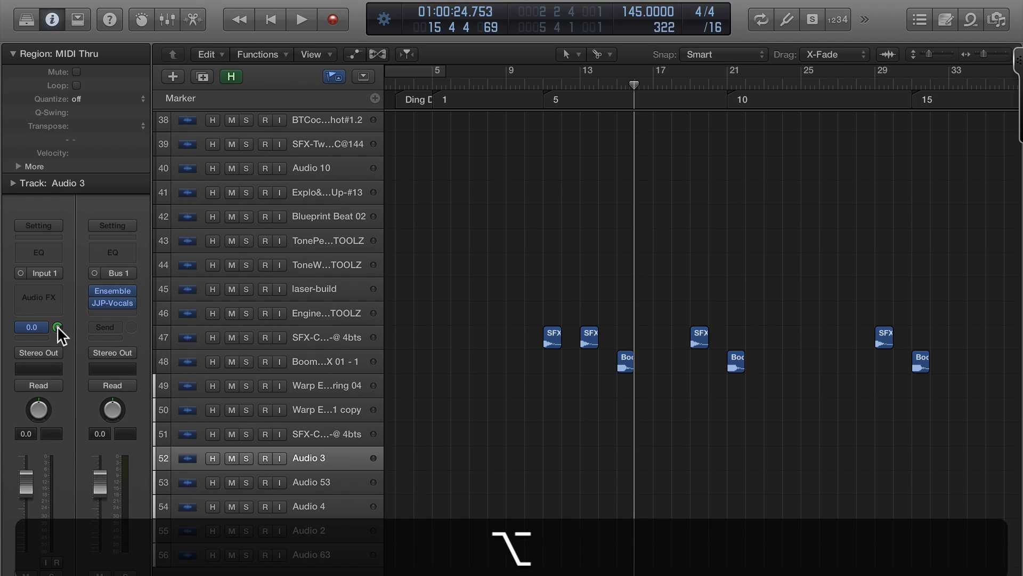
click(31, 327)
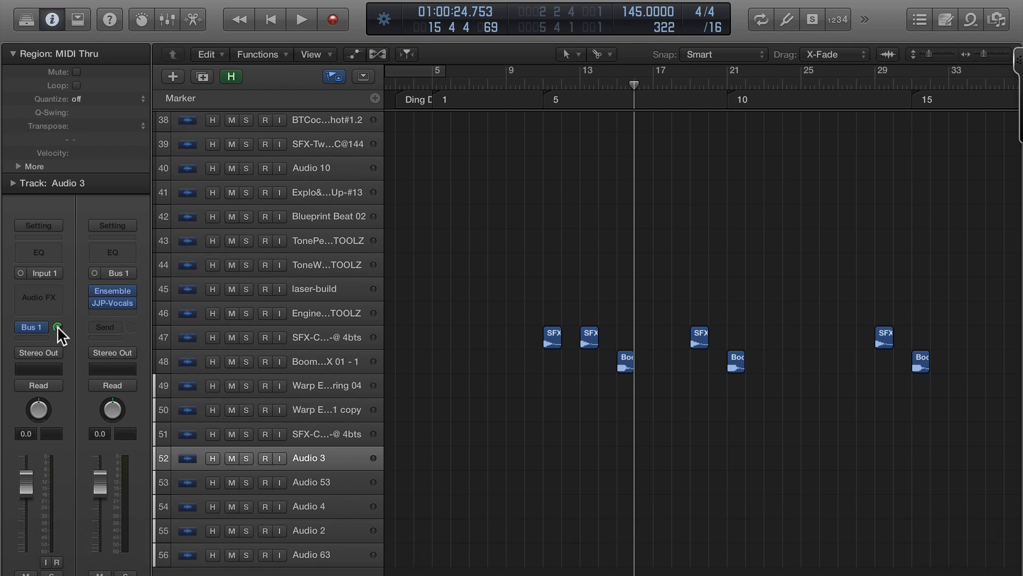
click(167, 19)
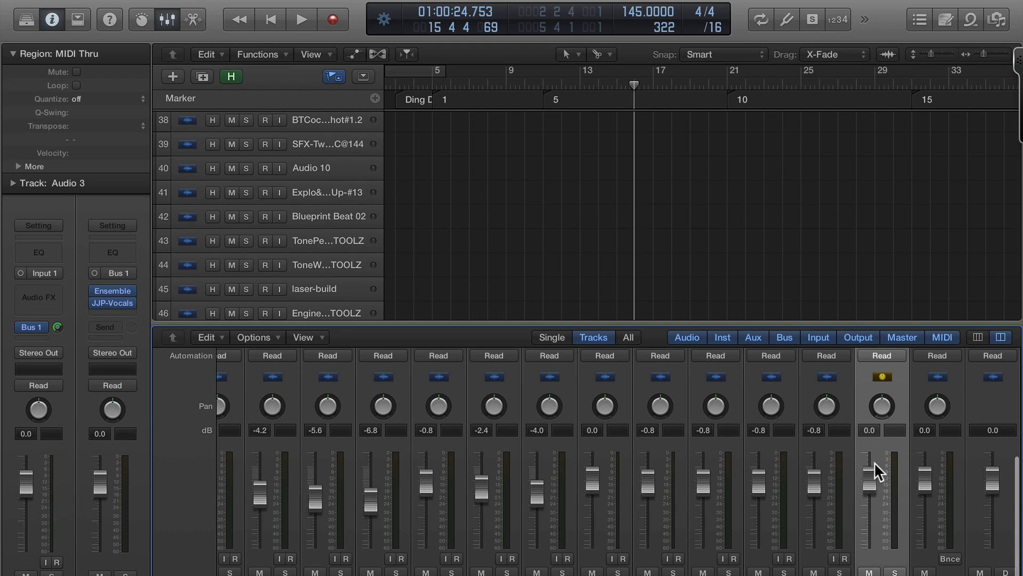
mouse_move(868, 565)
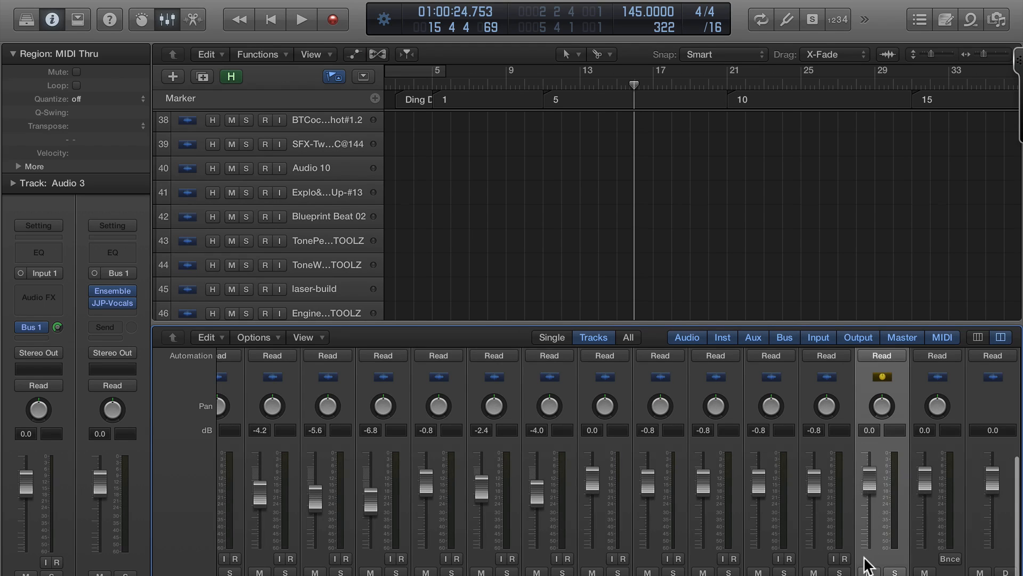
mouse_move(873, 554)
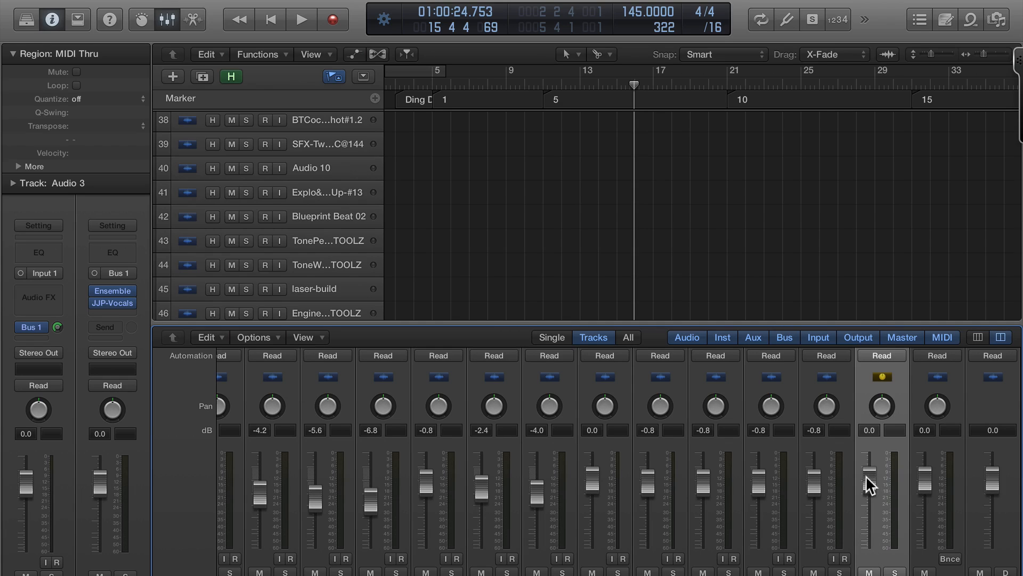
mouse_move(873, 486)
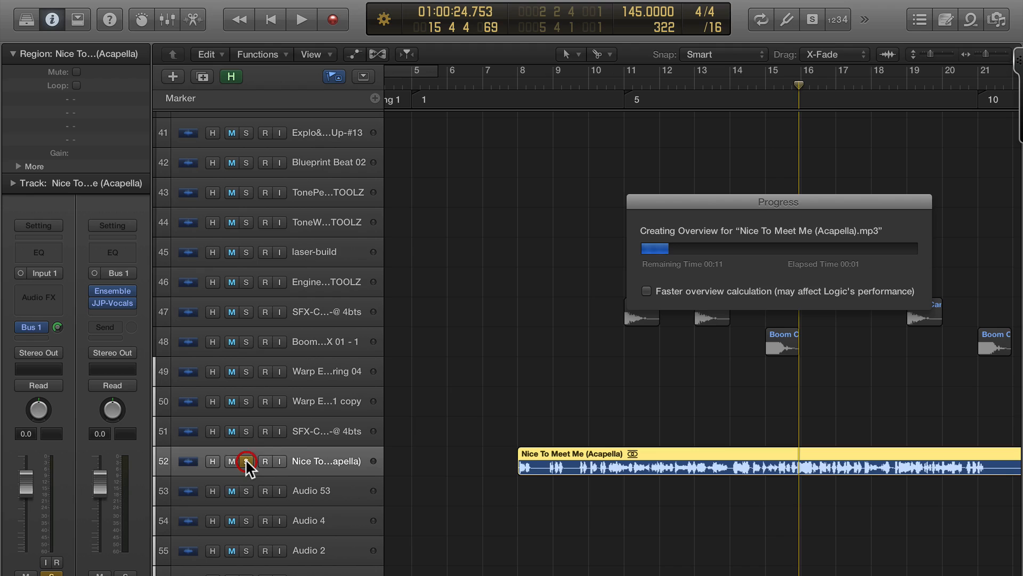
- Solo the Nice To Meet Me (Acapella) track, enlarge track heights, and audition it from the ruler
click(246, 461)
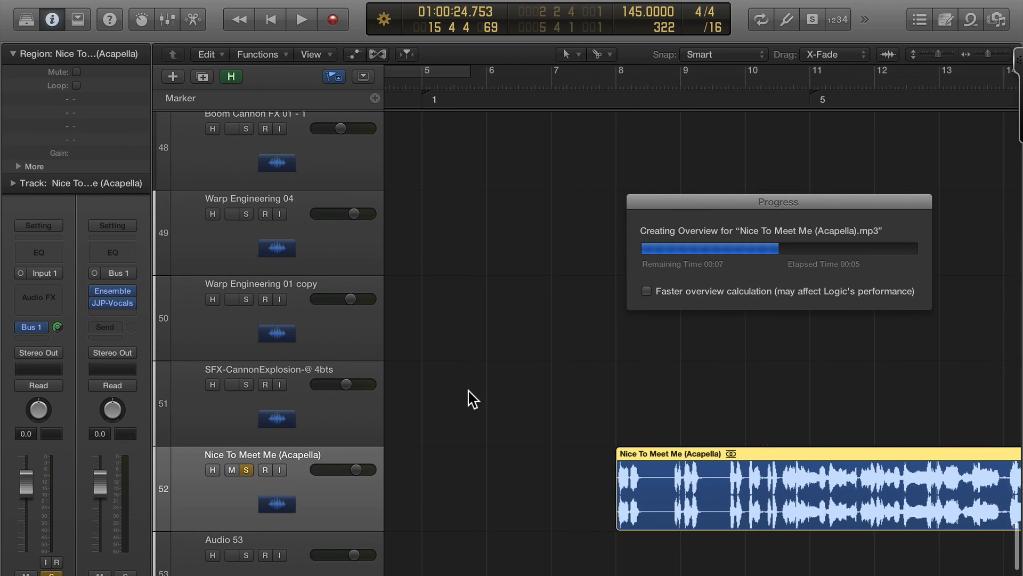
key(shift+cmd+p)
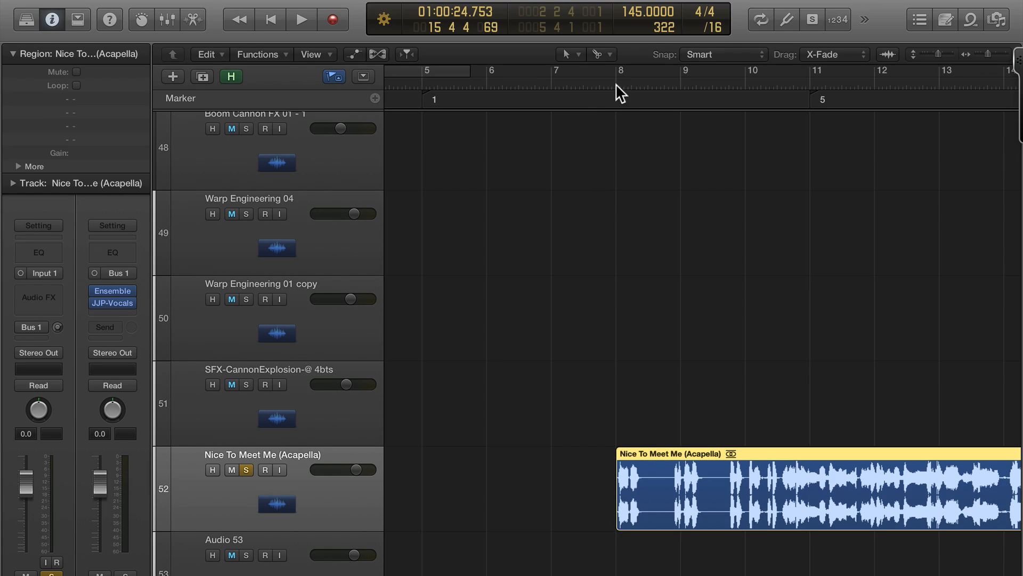
click(301, 19)
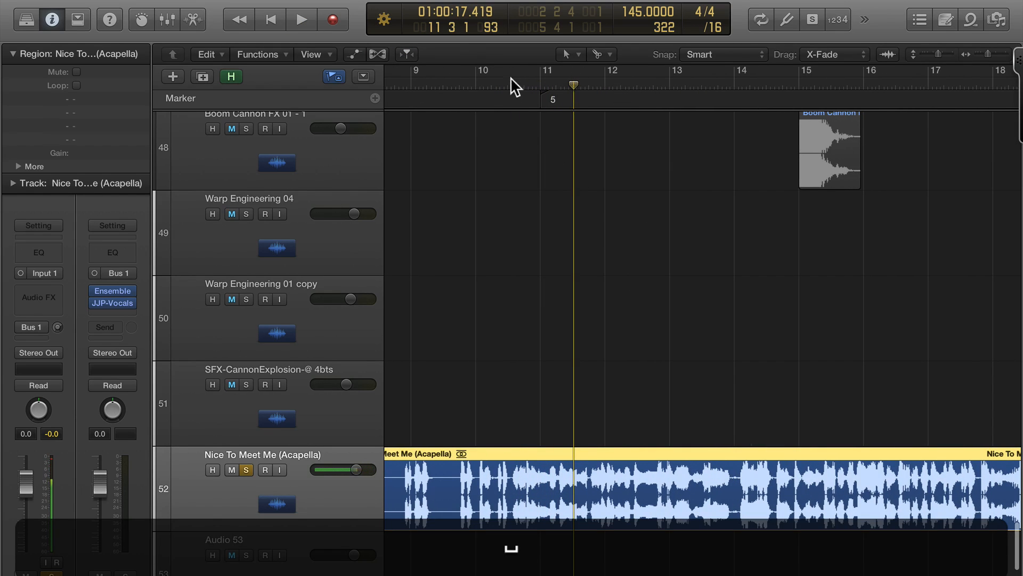
click(526, 85)
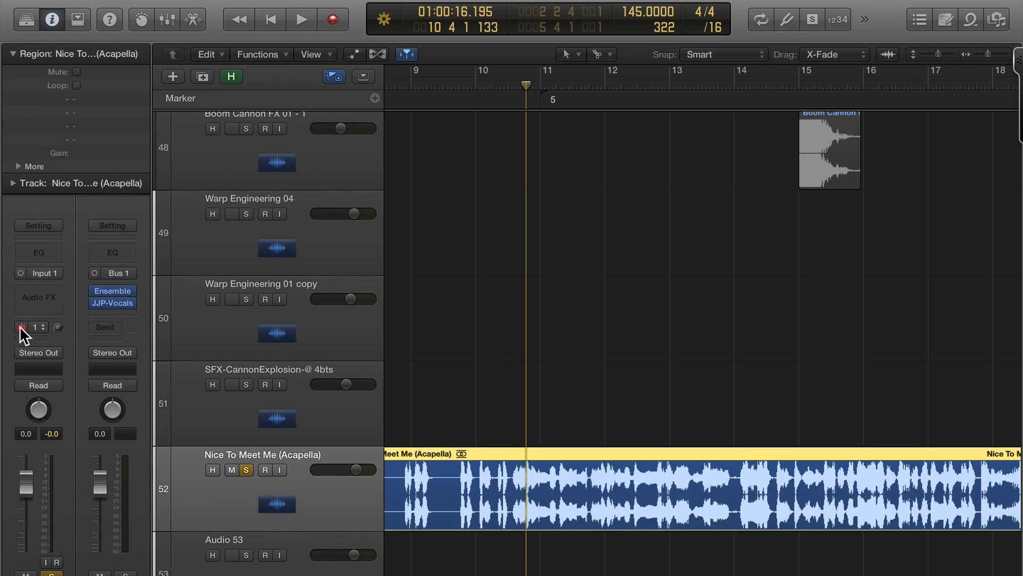
- Enable the acapella's Bus 1 send and play it through the vocal effects chain
click(31, 327)
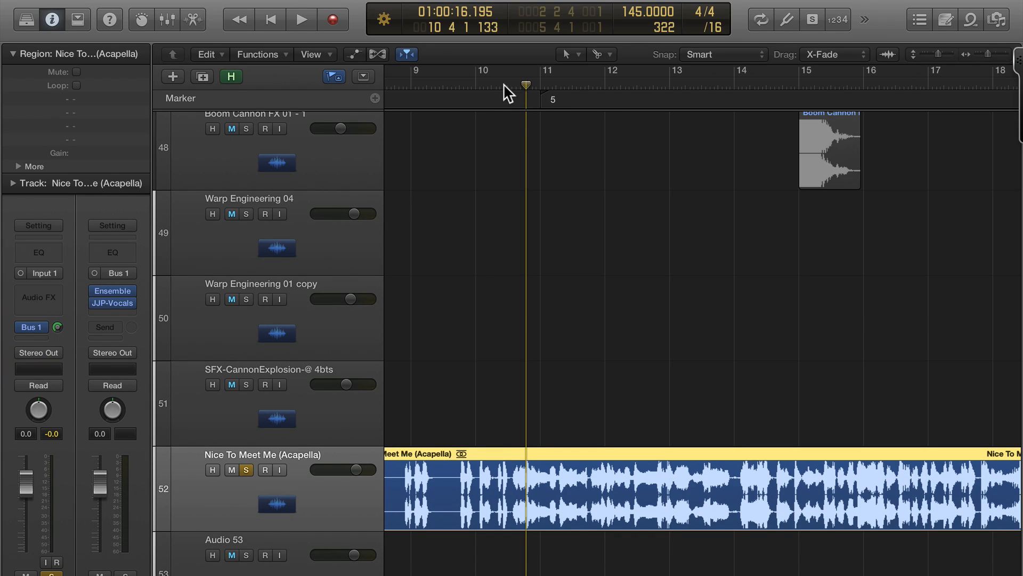
click(300, 19)
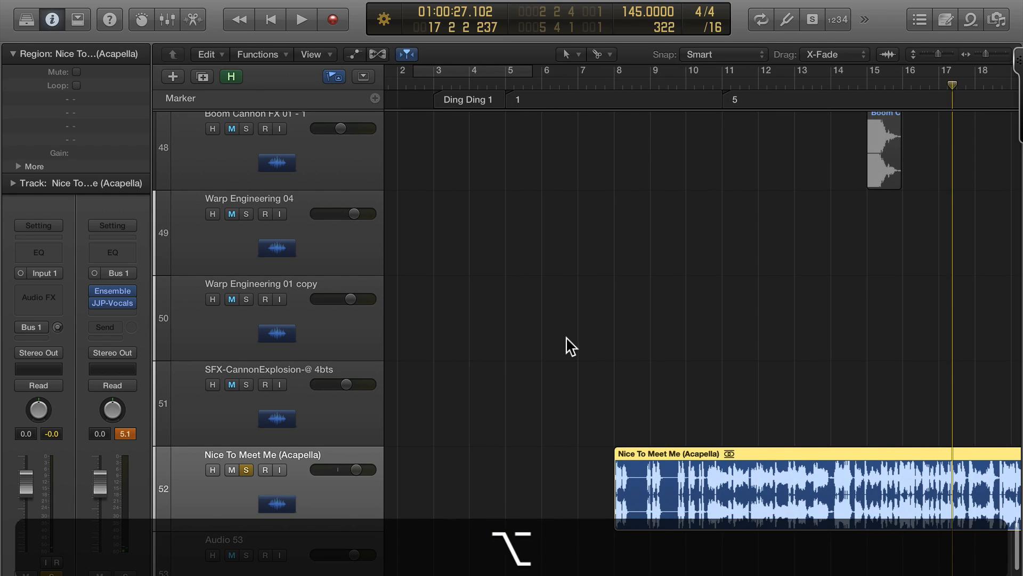
- Bring up the send destination choices on the new Audio 5 track below the acapella
scroll(down, 3)
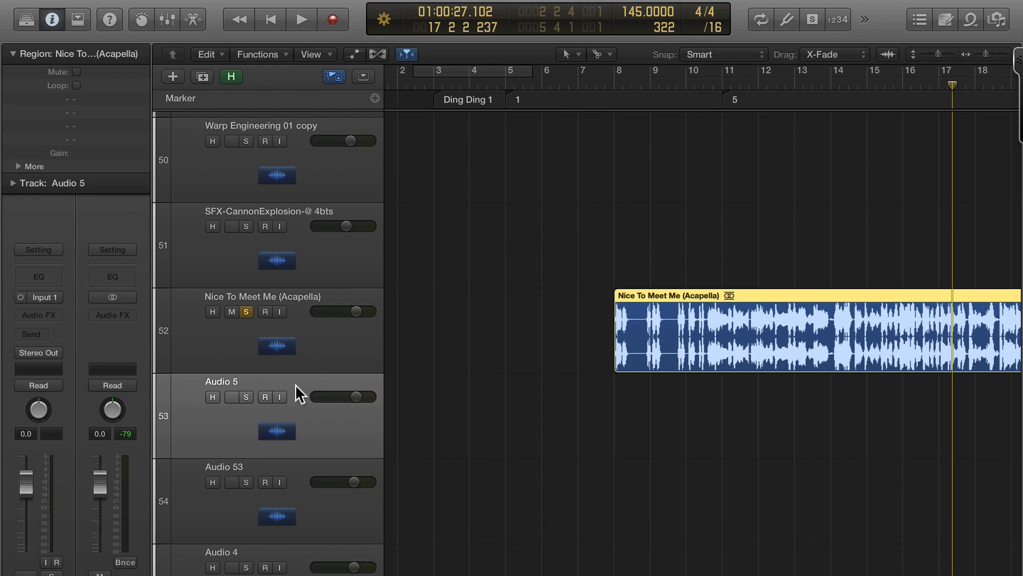
click(31, 334)
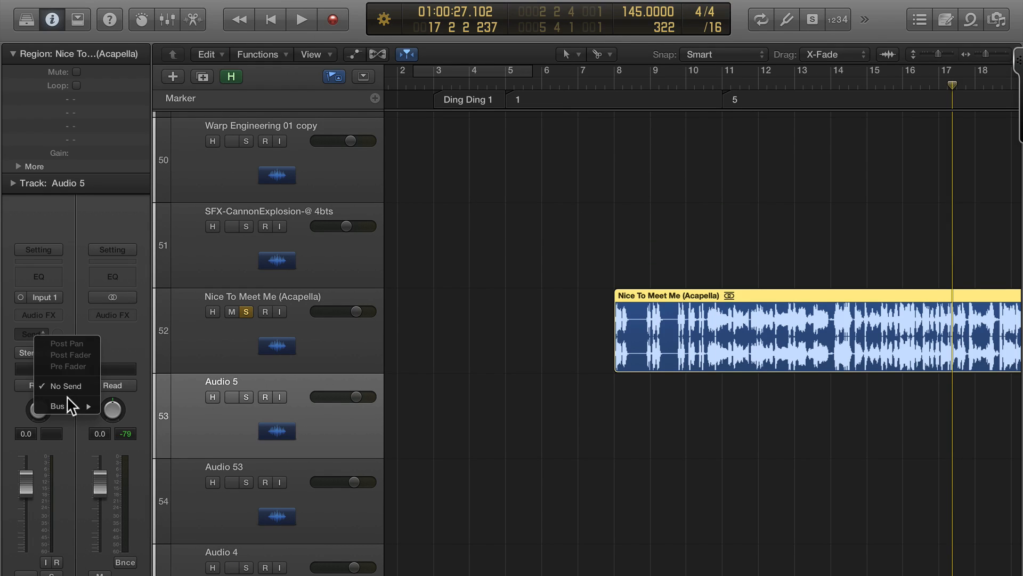